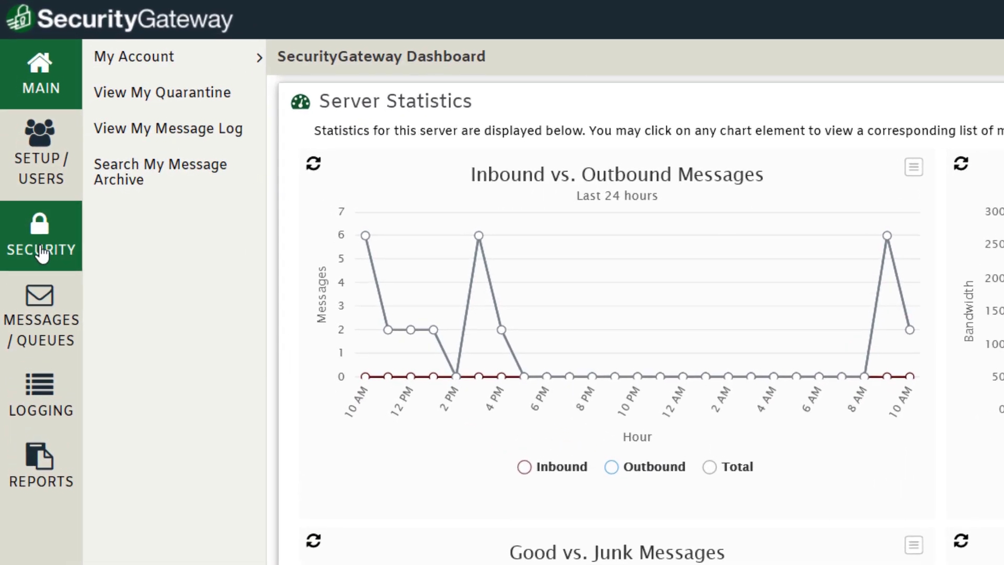
Go to Security's Message Content filter rules to view enabled CF Rules 1 through 4
left_click(40, 236)
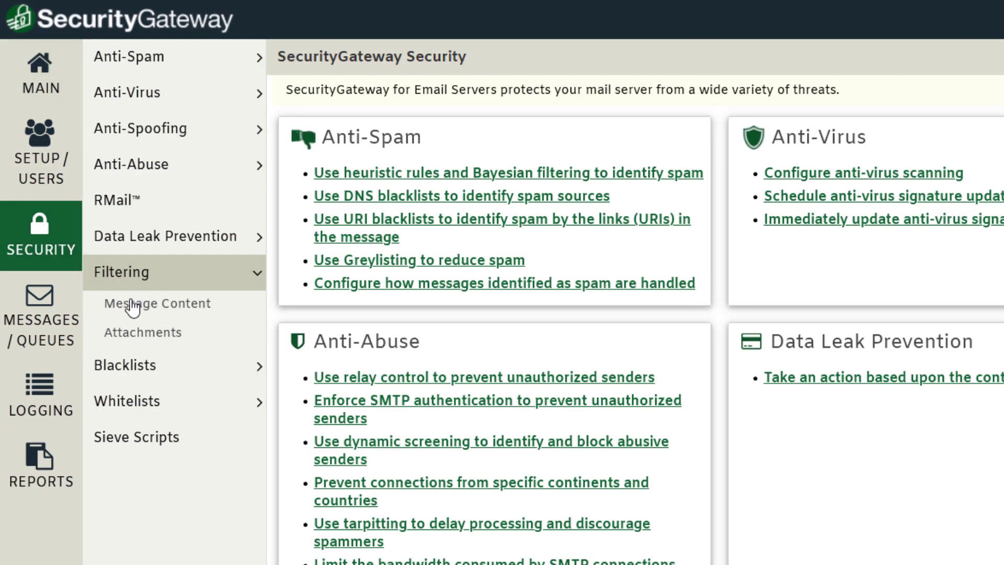
left_click(158, 303)
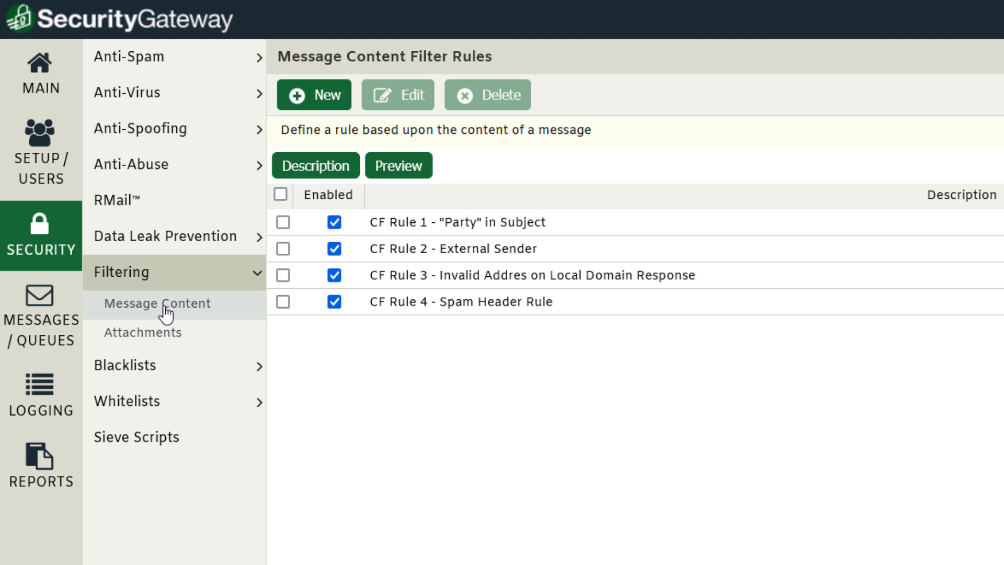
mouse_move(428, 260)
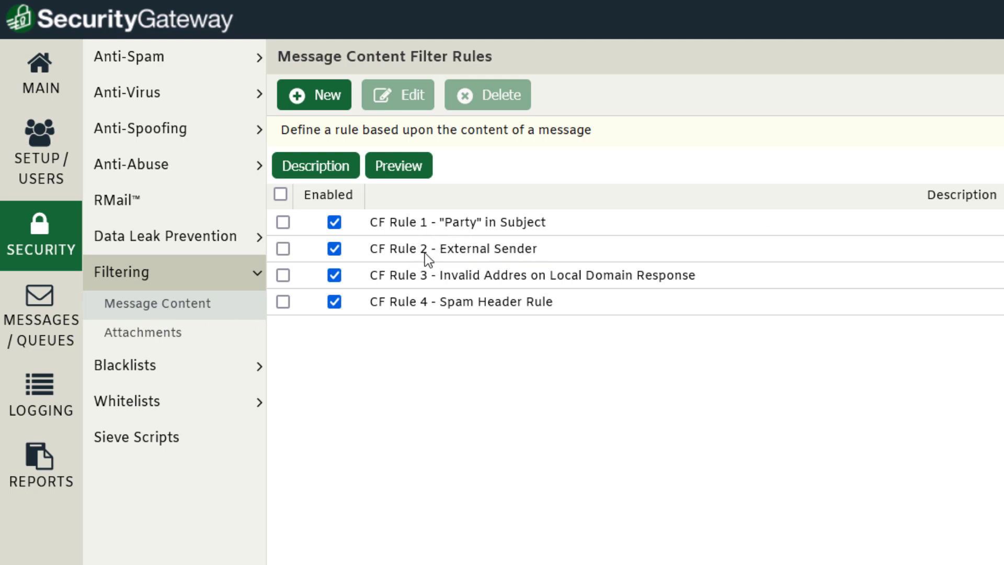
mouse_move(435, 308)
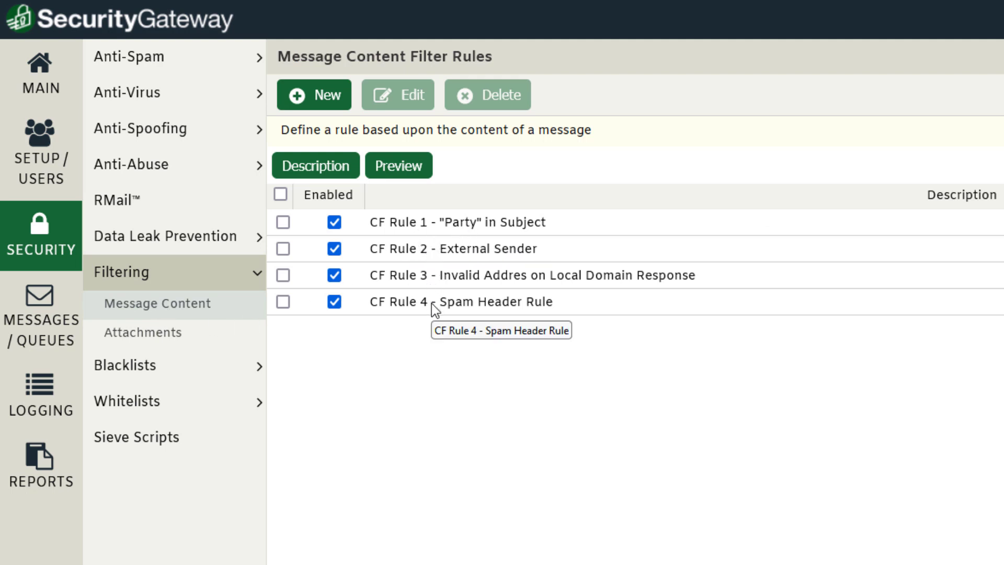
mouse_move(434, 348)
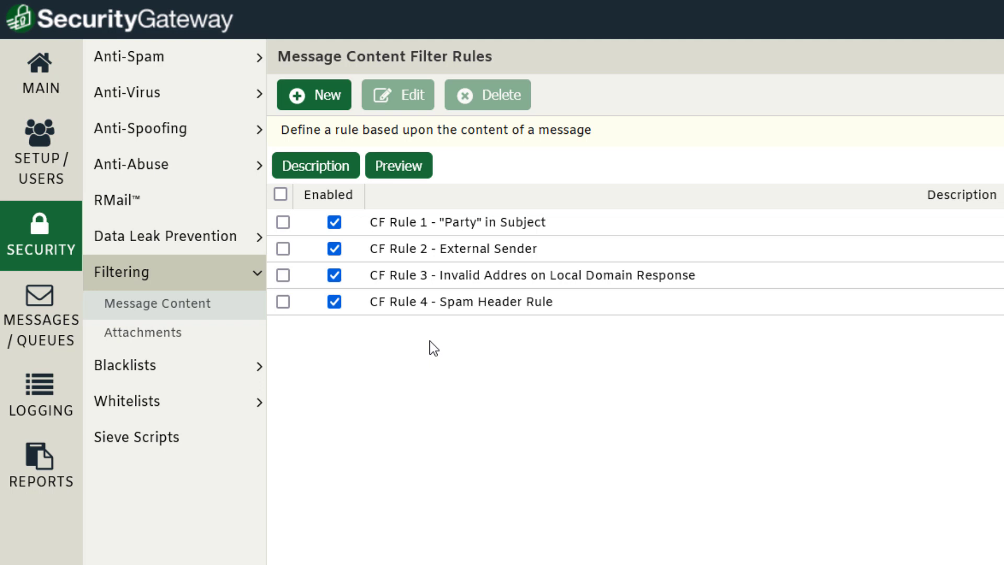
mouse_move(136, 437)
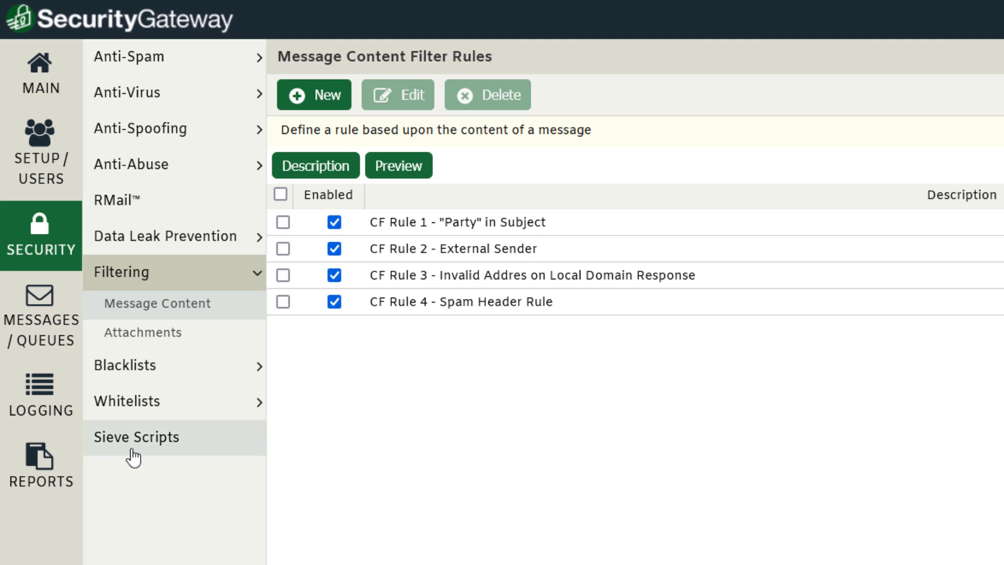
Switch to the Sieve Scripts list under Security Filtering
left_click(135, 436)
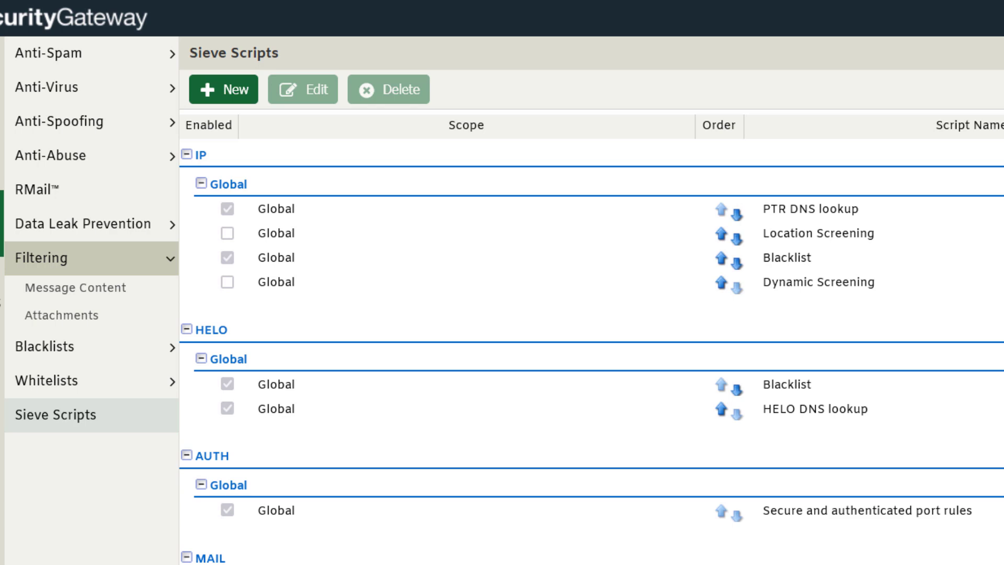
scroll("down", 3)
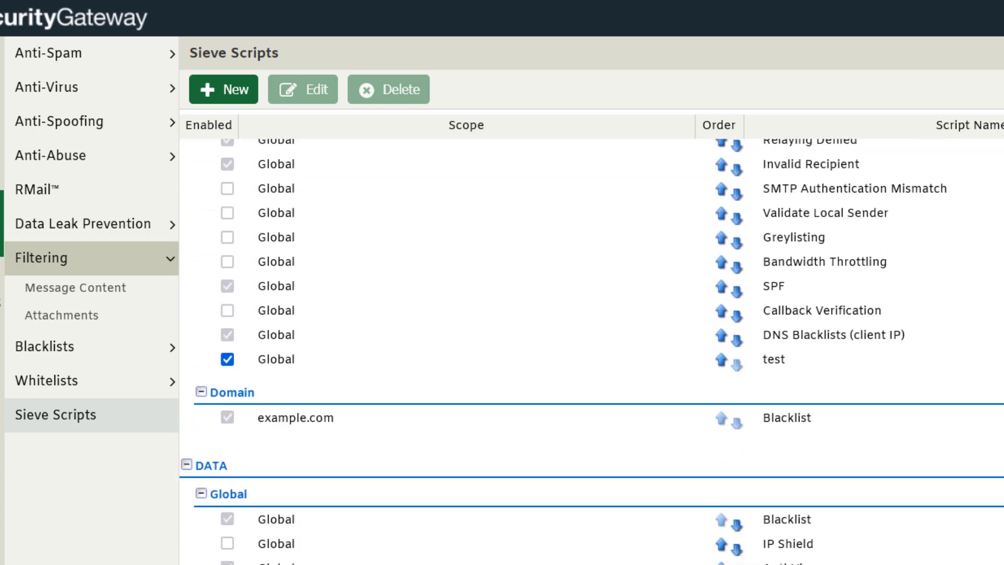
scroll("down", 3)
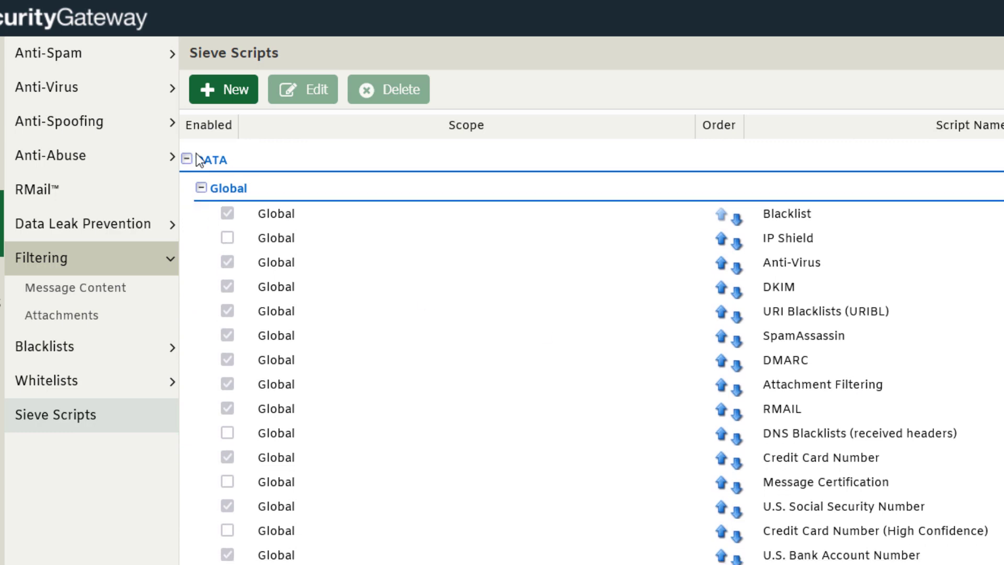
scroll("down", 3)
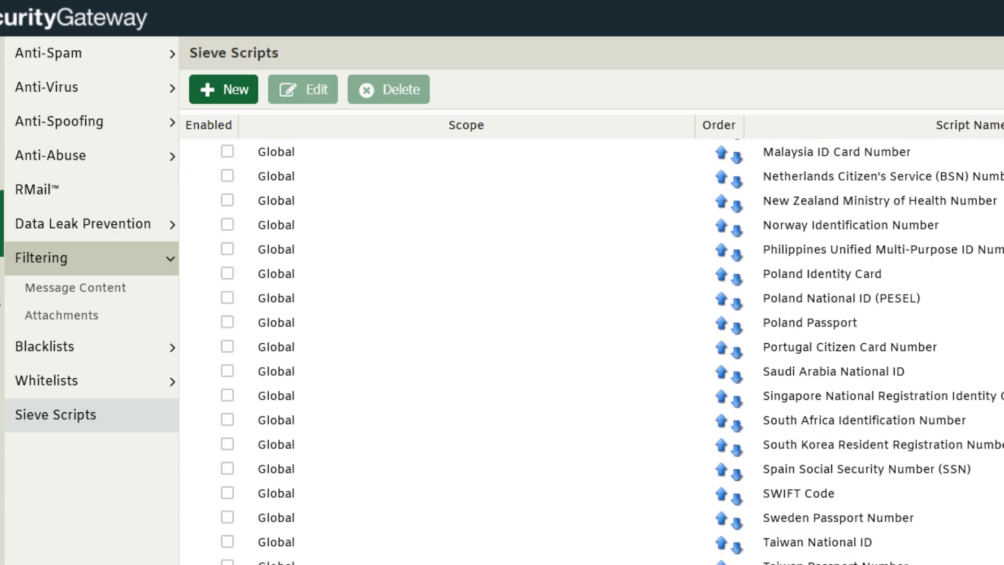
scroll("down", 3)
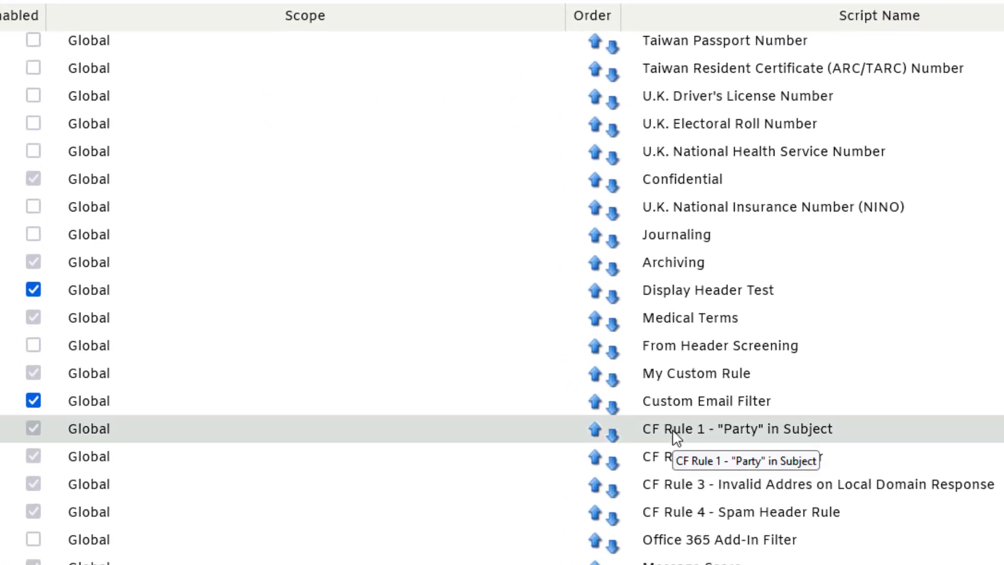
mouse_move(813, 442)
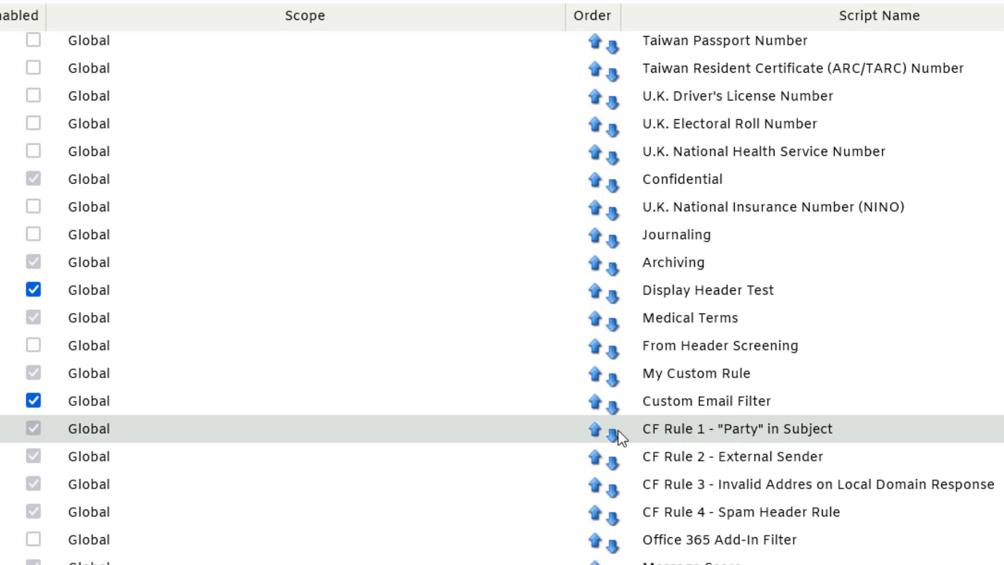
Move CF Rule 1 down below CF Rule 3, and CF Rule 4 up above Custom Email Filter
left_click(614, 429)
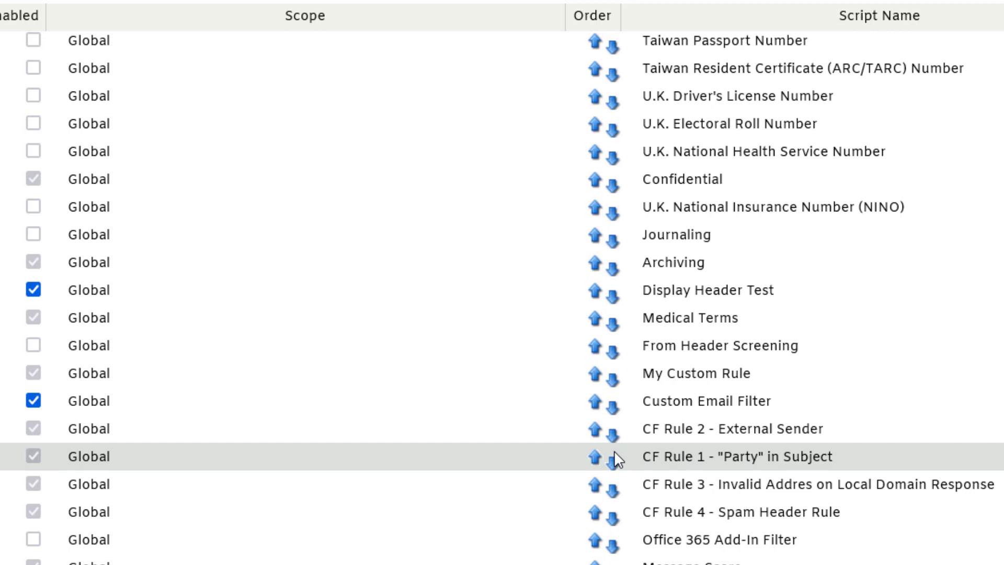
left_click(614, 456)
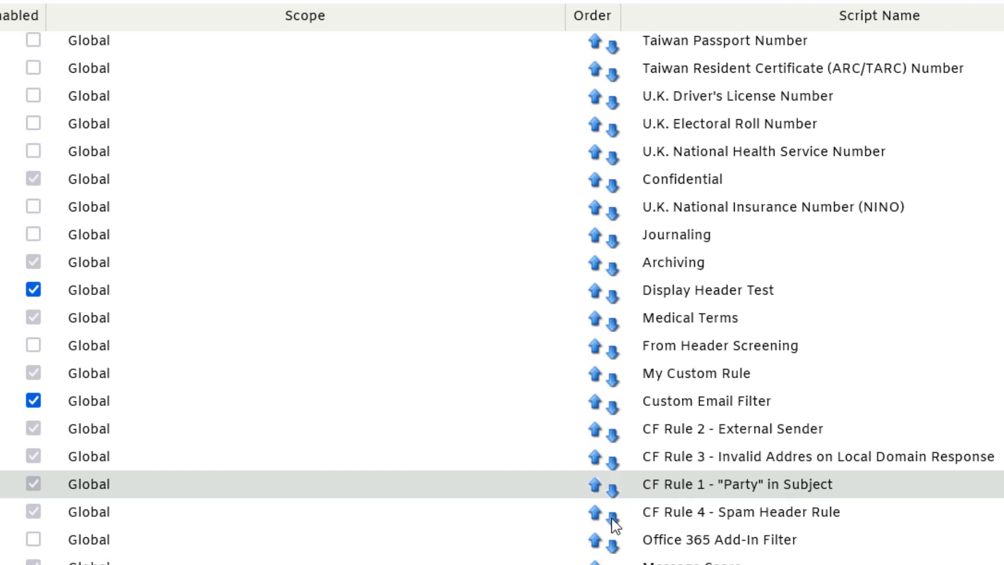
mouse_move(686, 517)
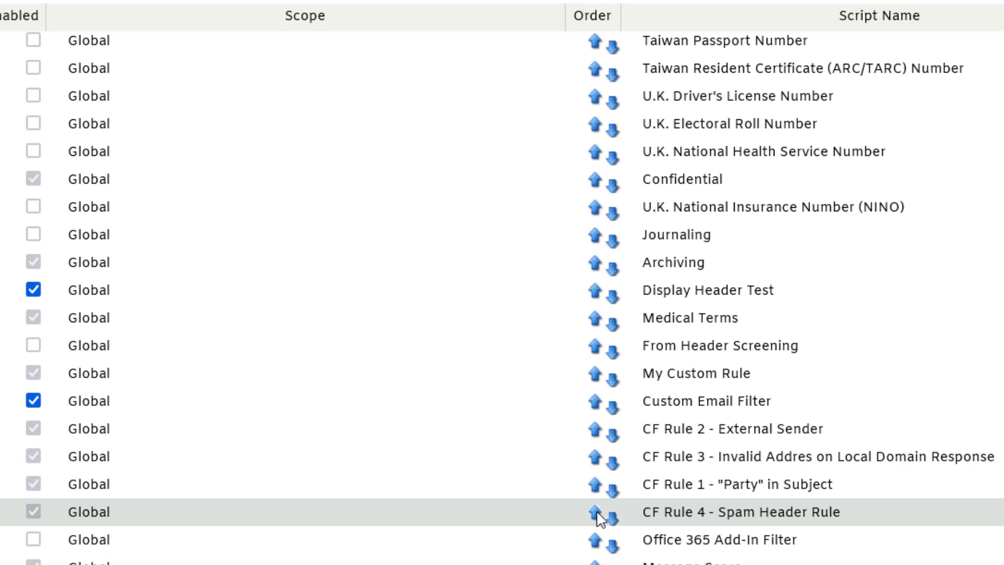
left_click(595, 512)
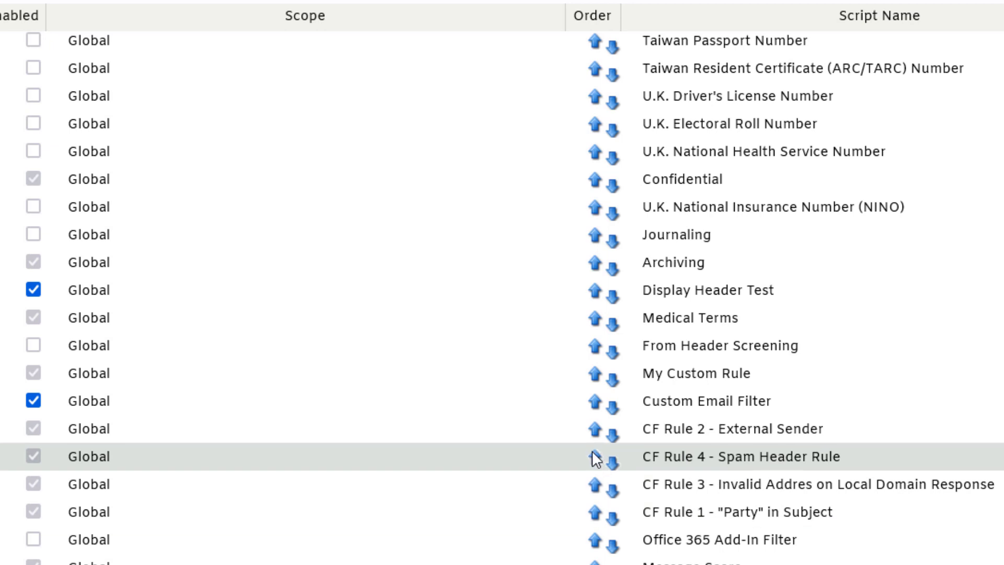
left_click(591, 457)
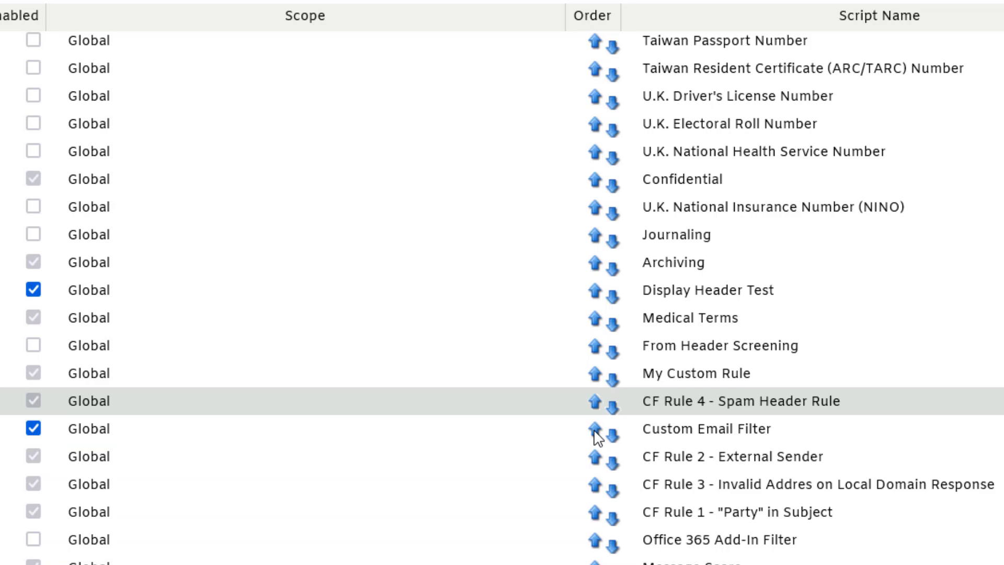